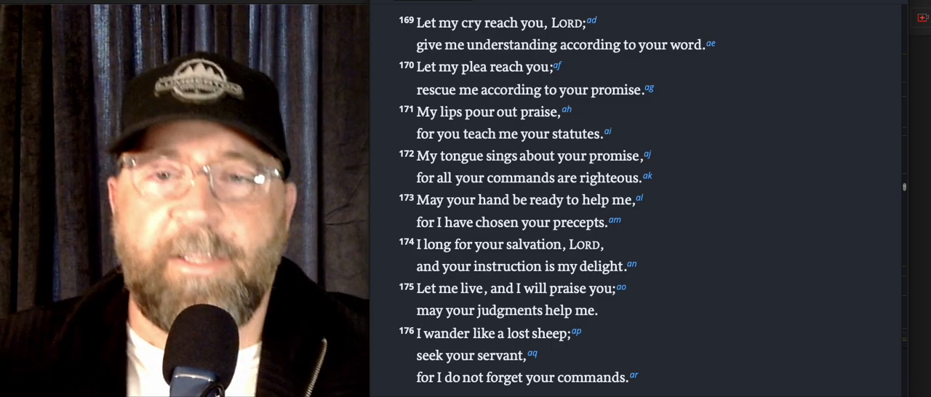
mouse_move(675, 5)
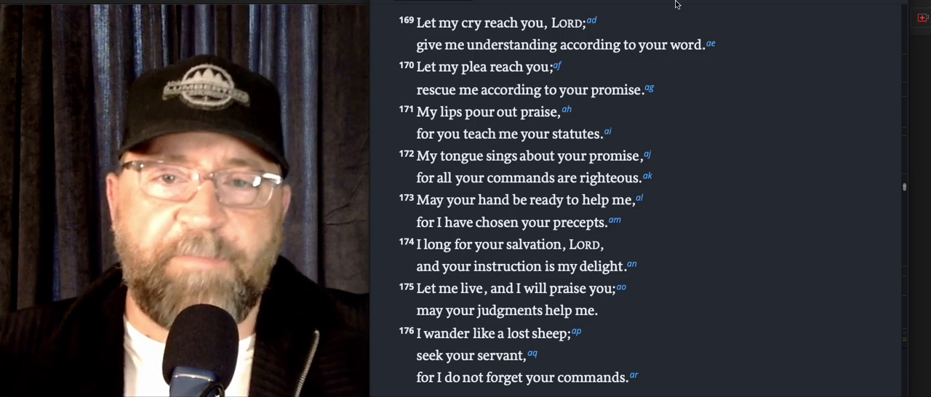
mouse_move(592, 60)
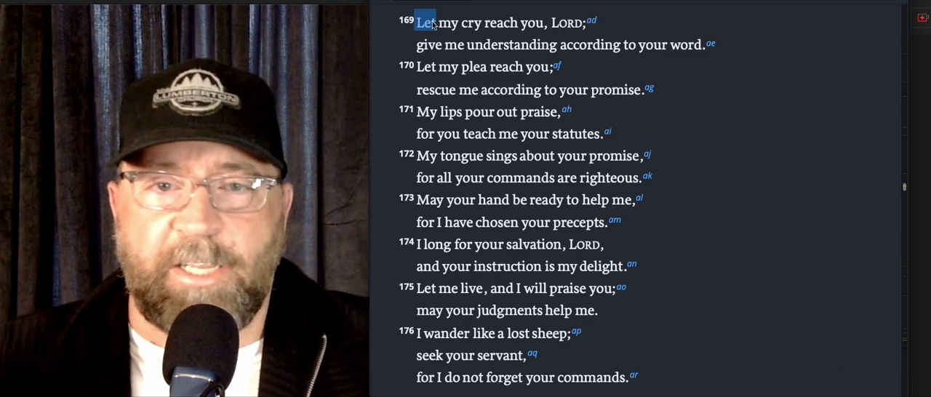
Step: Select both lines of Psalm 119:169 and apply the orange text-color highlight
left_click_drag(425, 23, 666, 44)
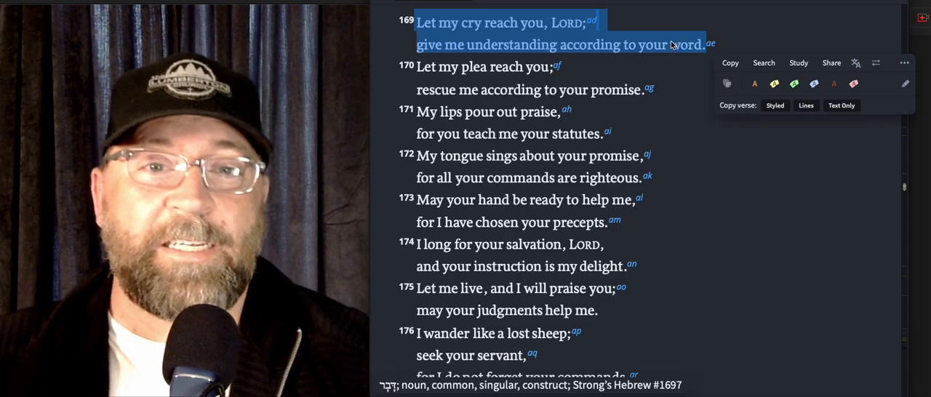
left_click(799, 137)
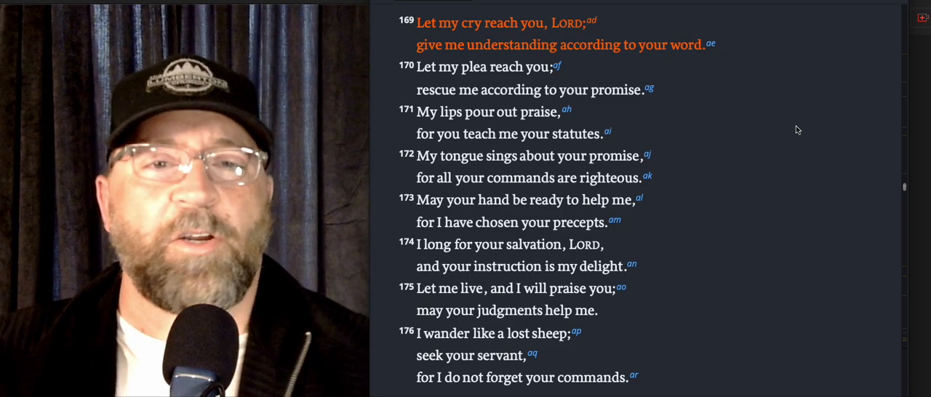
mouse_move(782, 104)
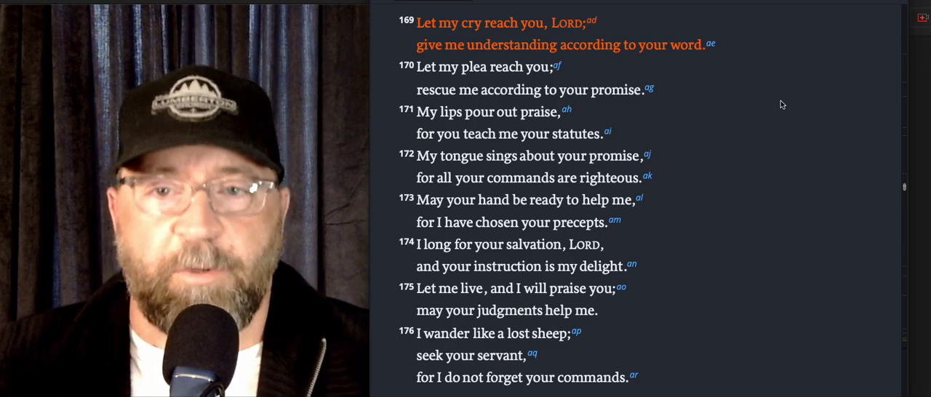
mouse_move(754, 111)
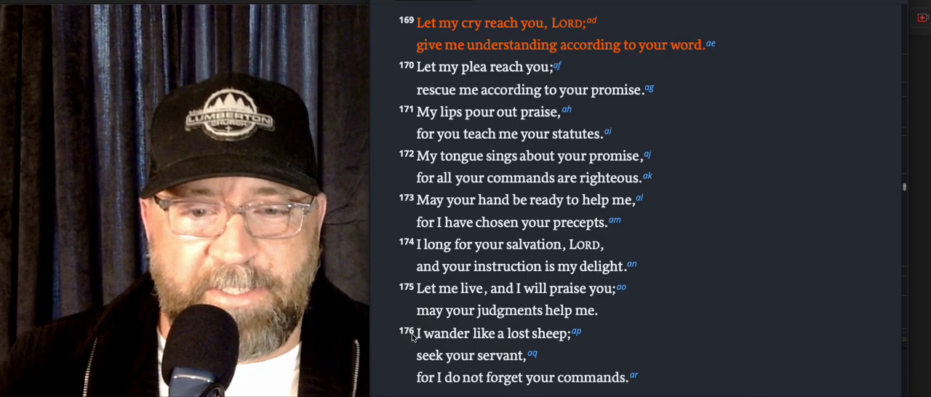
Step: Select the first two lines of verse 176 and make them orange to match verse 169
left_click_drag(415, 333, 479, 355)
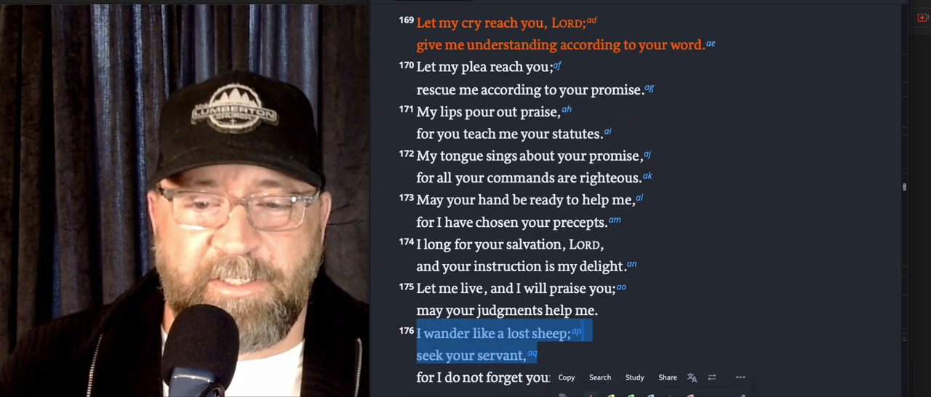
left_click(758, 285)
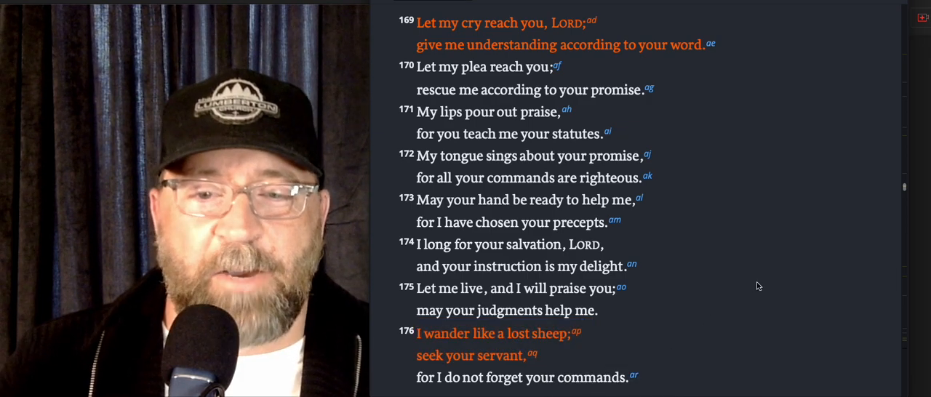
mouse_move(745, 286)
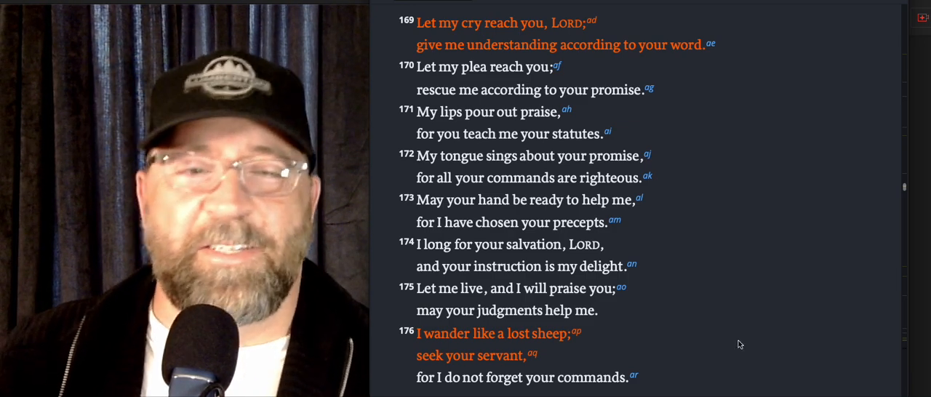
mouse_move(809, 317)
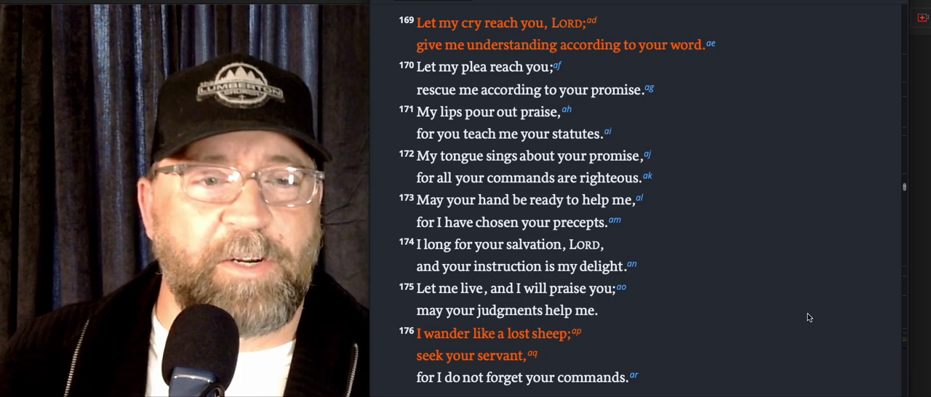